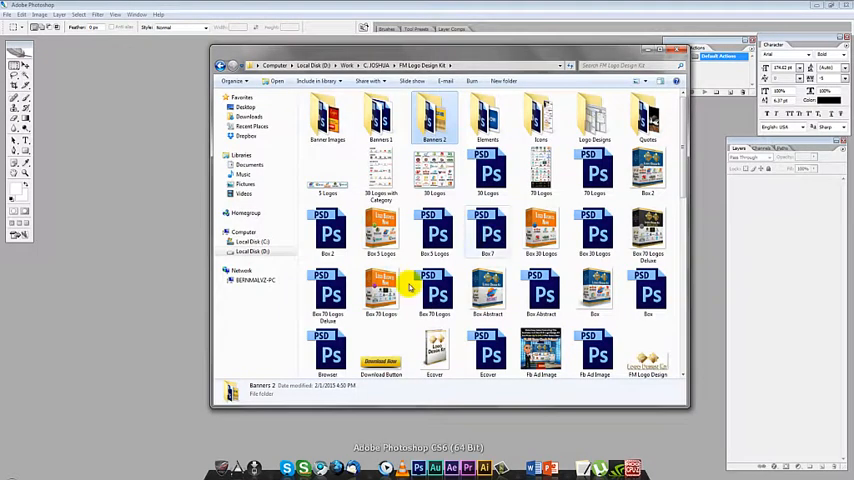
# - Close the FM Logo Design Kit Explorer window, leaving empty Photoshop
pyautogui.click(677, 50)
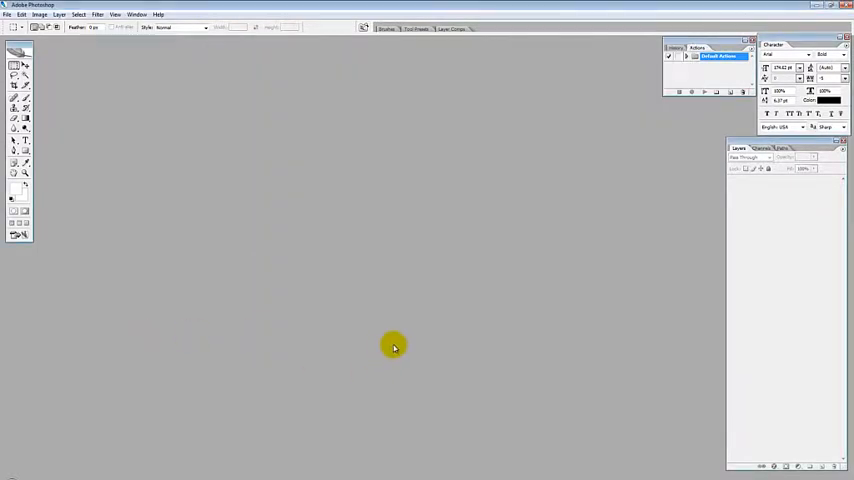
pyautogui.moveTo(356, 260)
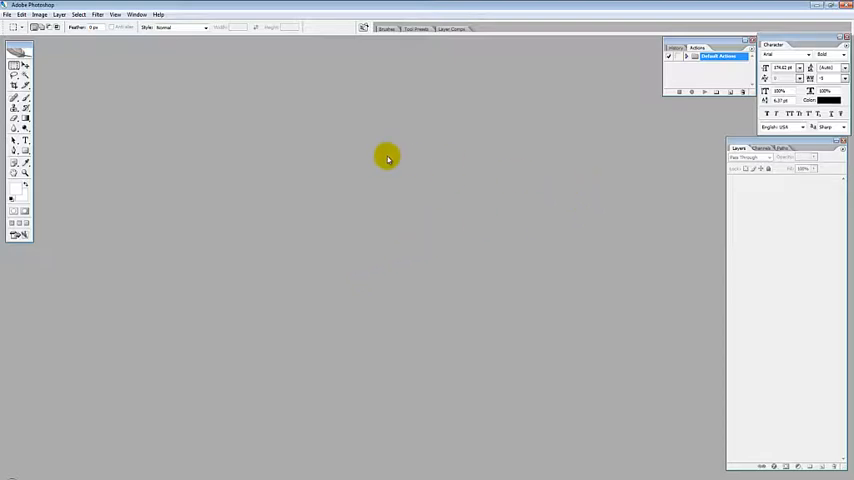
pyautogui.moveTo(228, 88)
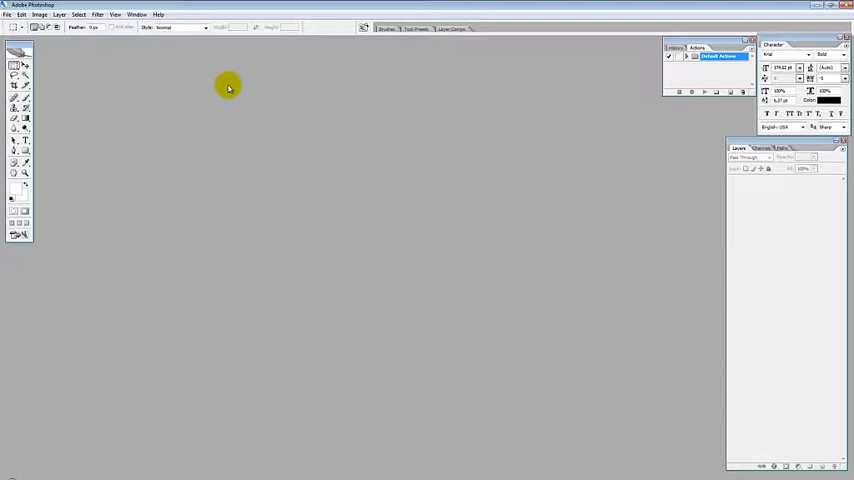
# - Choose Load Actions from the Actions panel's flyout menu
pyautogui.click(137, 15)
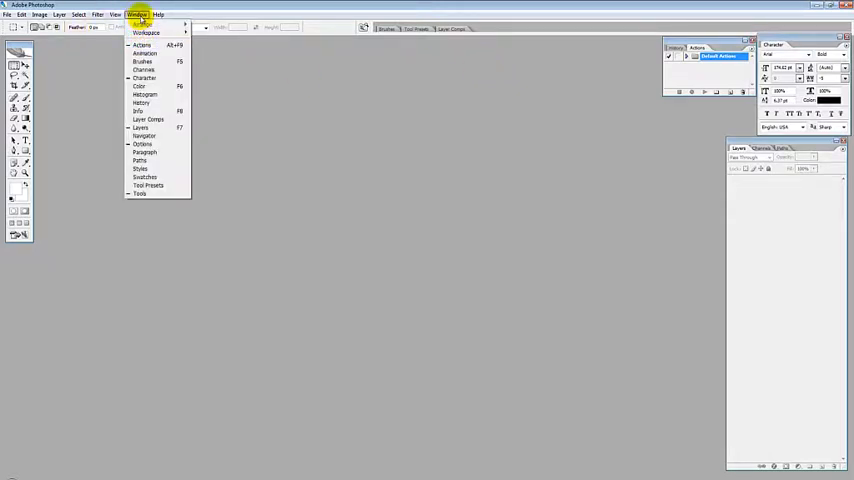
pyautogui.moveTo(142, 45)
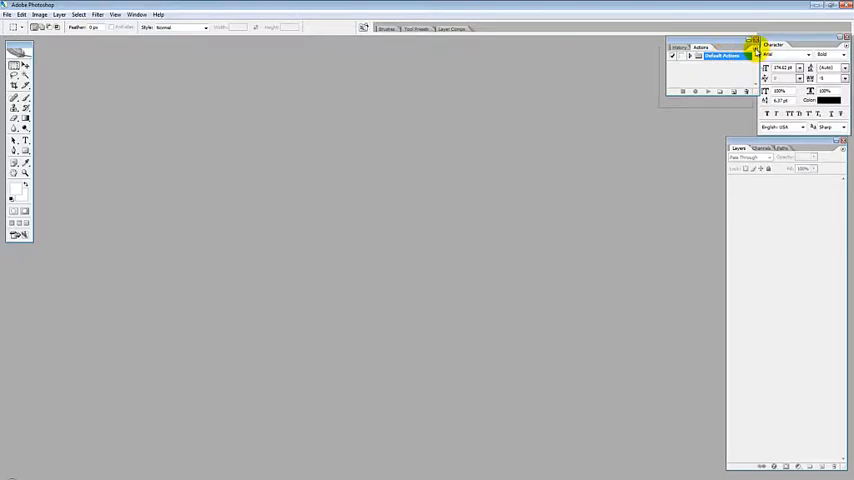
pyautogui.click(753, 44)
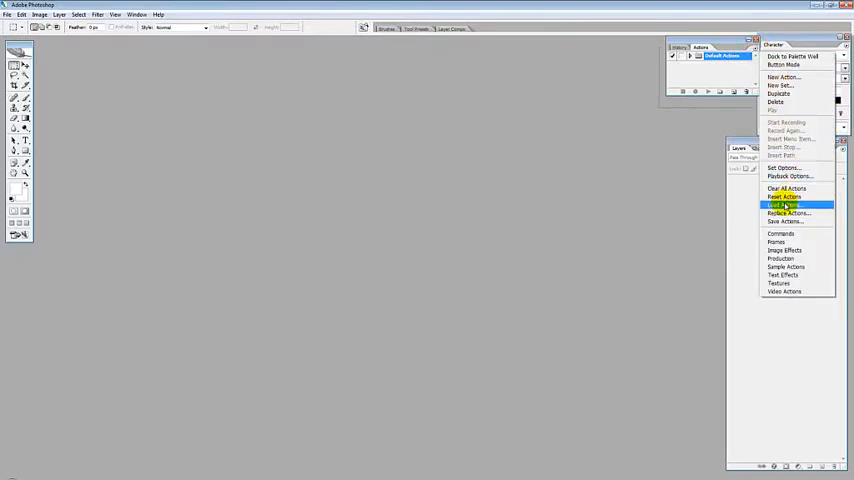
pyautogui.click(787, 205)
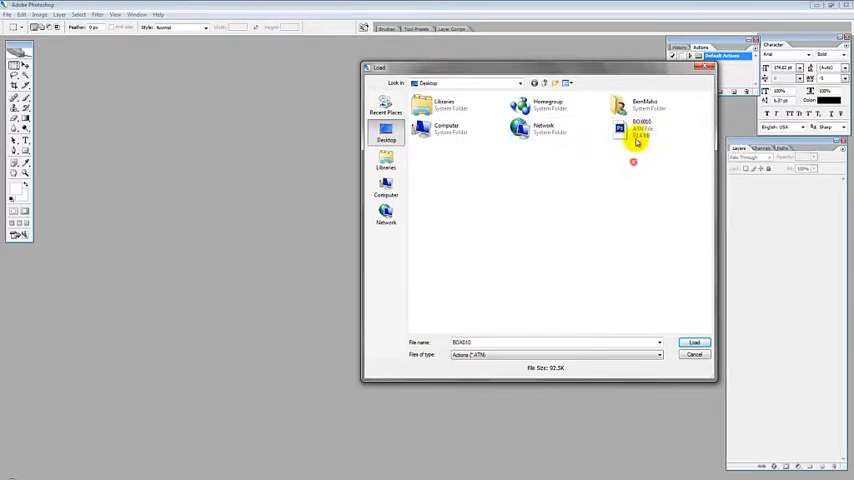
# - Load the BOX010.atn action file from the Desktop
pyautogui.click(635, 130)
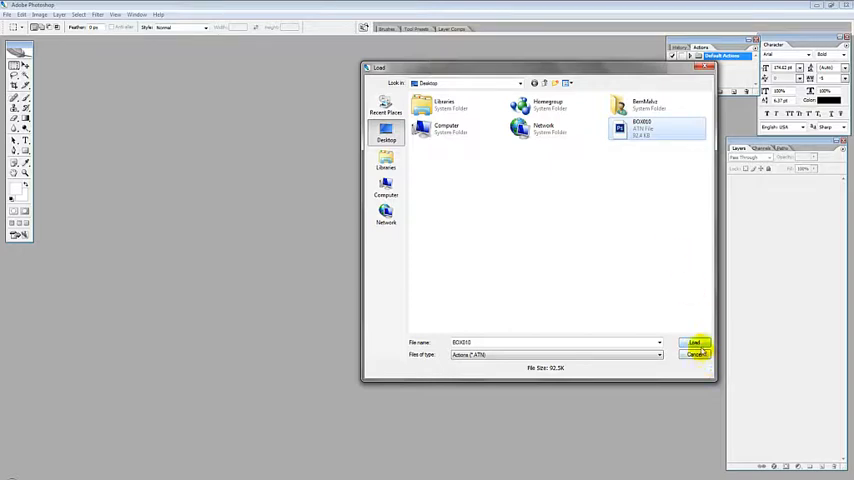
pyautogui.click(695, 343)
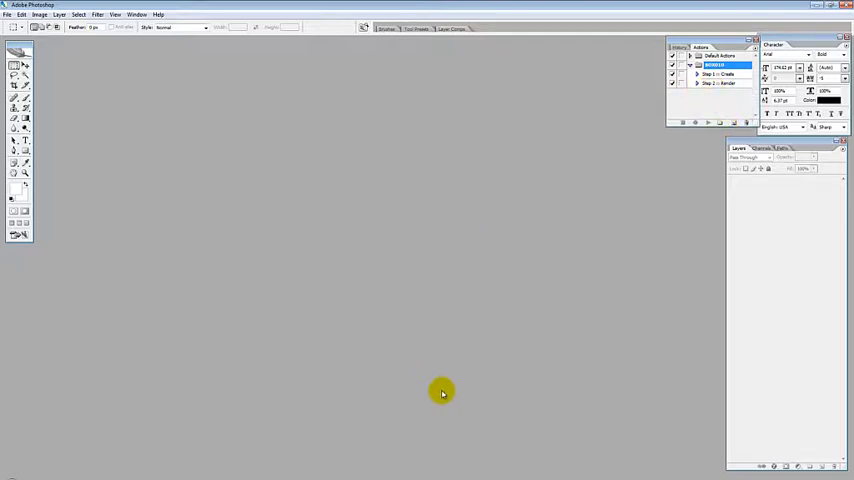
pyautogui.moveTo(420, 477)
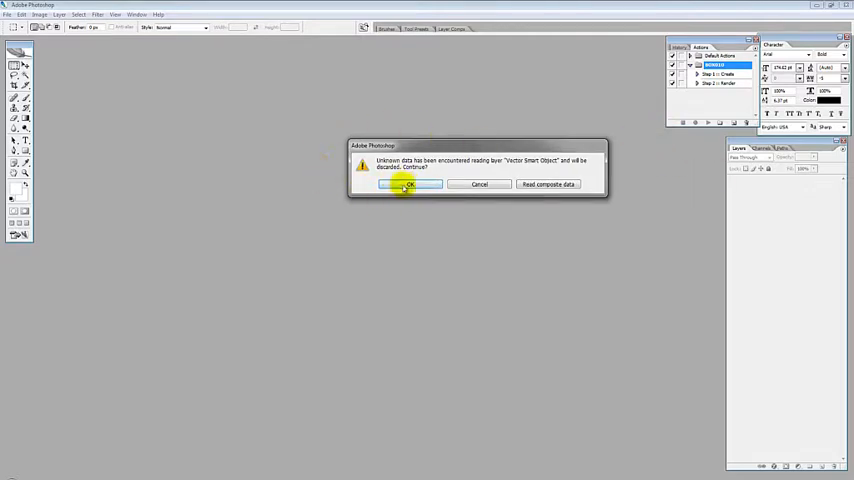
# - Accept both unknown-data warnings for the smart object and rectangle data to open Box 5 Logos
pyautogui.click(408, 184)
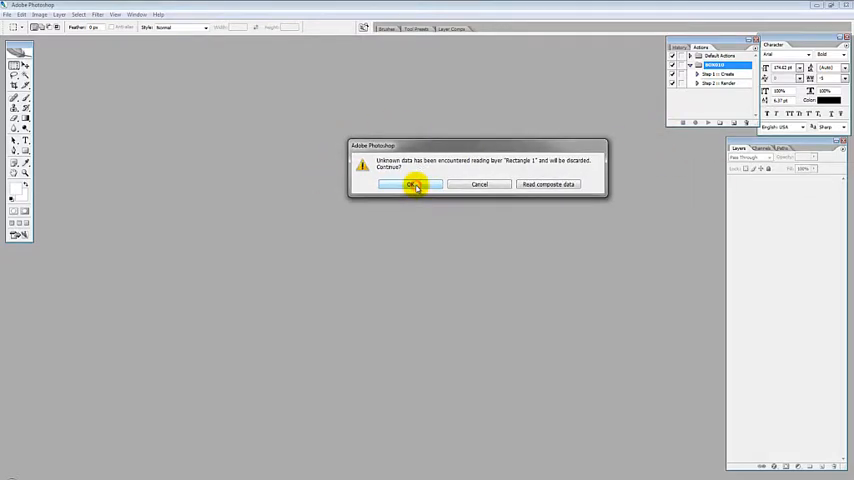
pyautogui.click(410, 184)
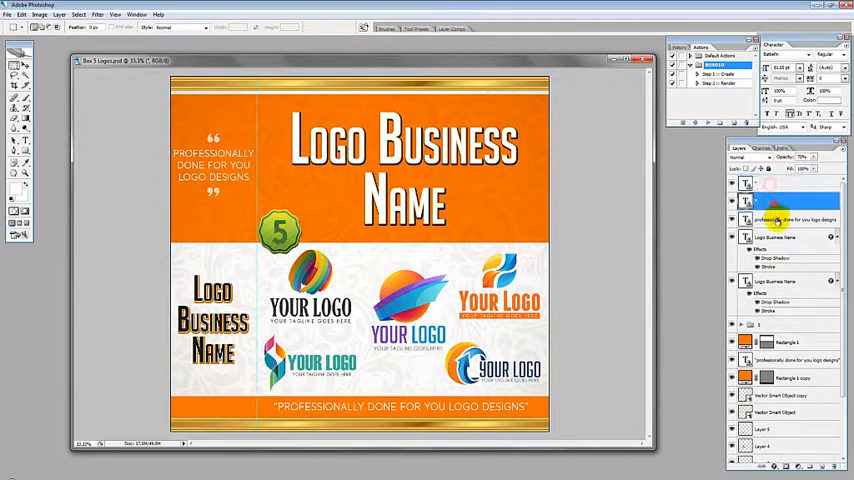
# - Select the Logo Business Name headline text layer in the Layers panel
pyautogui.click(790, 185)
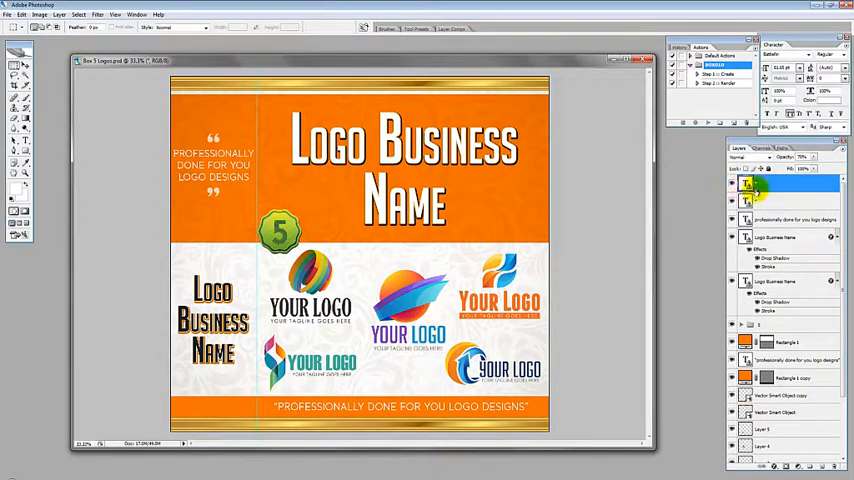
pyautogui.click(747, 184)
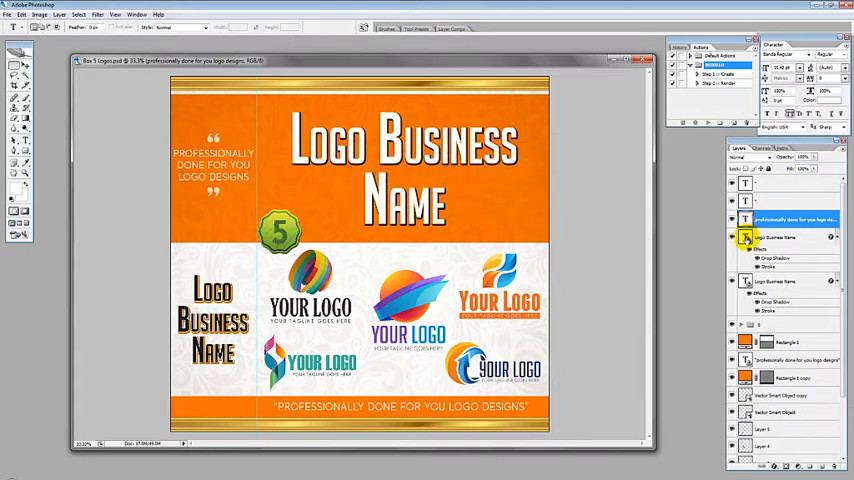
pyautogui.click(790, 281)
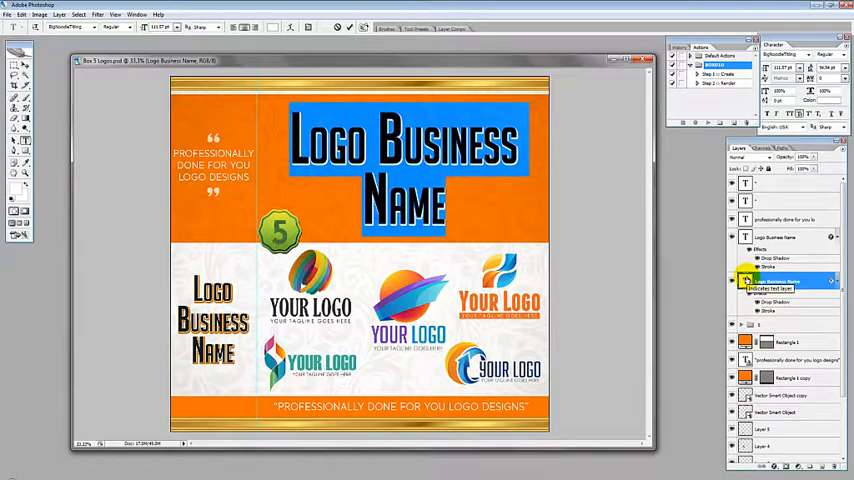
# - Replace the headline text with SAMPLE and commit the edit
pyautogui.write('SAMPLE')
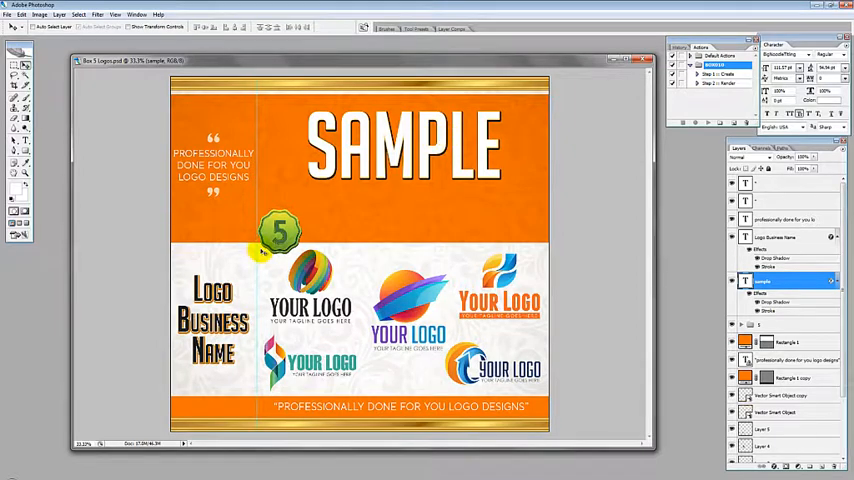
pyautogui.click(785, 237)
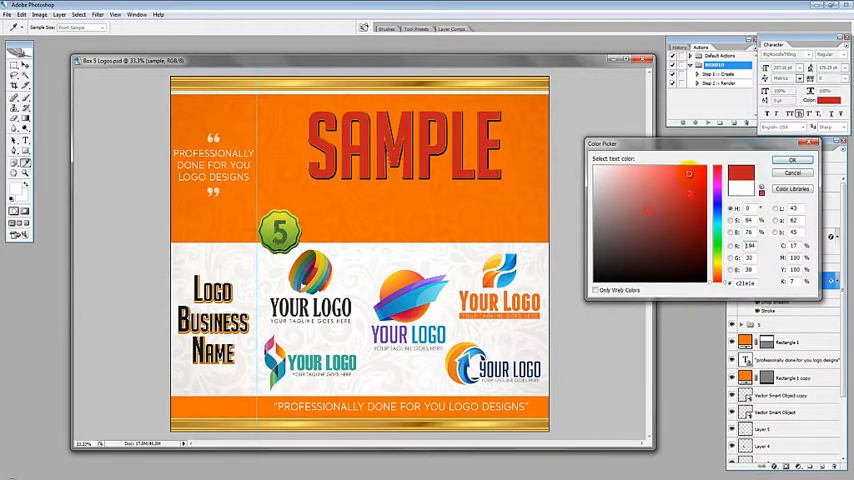
# - Preview Inner Shadow and a red Color Overlay on SAMPLE, then discard the overlay
pyautogui.click(791, 160)
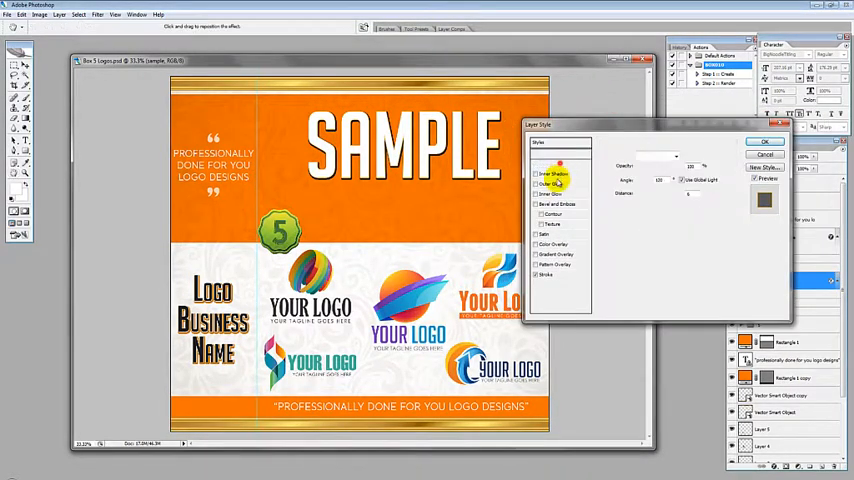
pyautogui.click(553, 174)
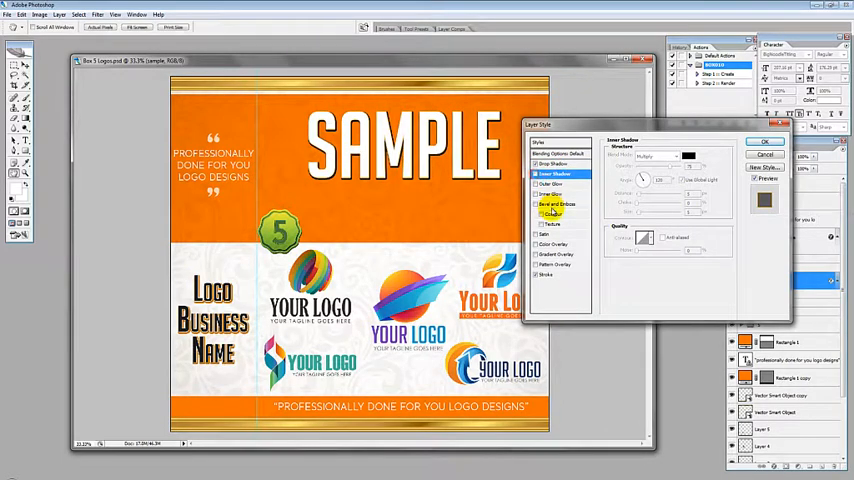
pyautogui.click(556, 244)
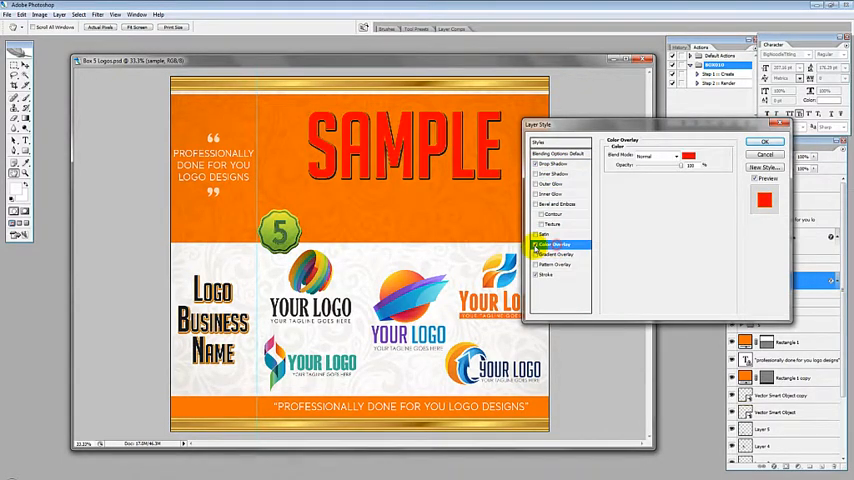
pyautogui.click(555, 253)
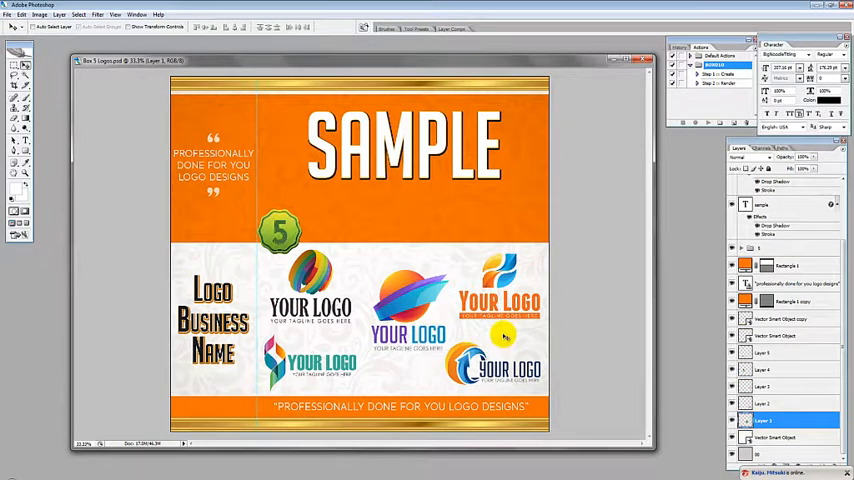
pyautogui.moveTo(480, 350)
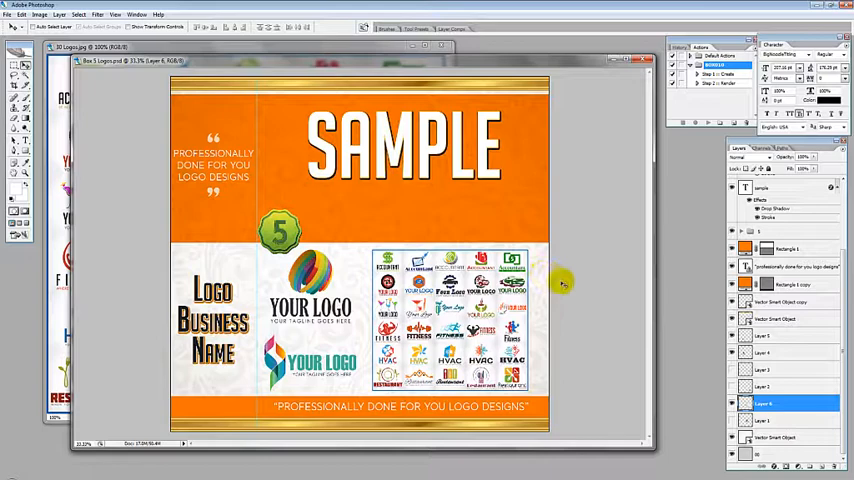
pyautogui.moveTo(550, 220)
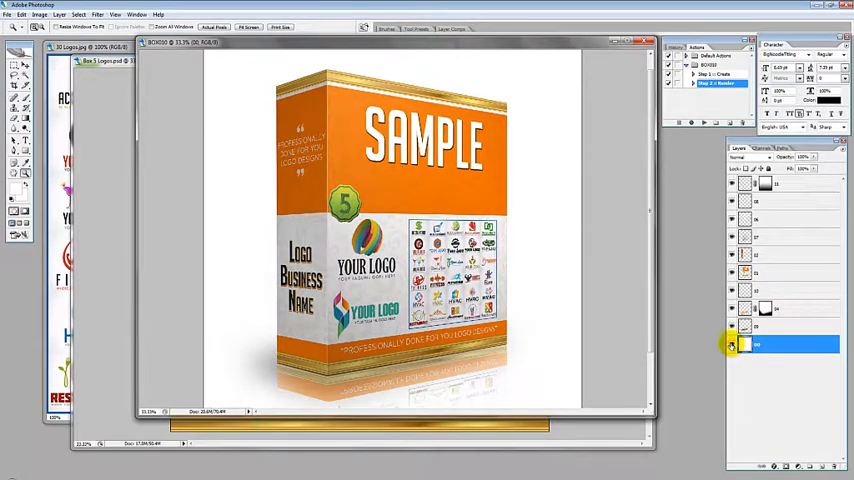
pyautogui.moveTo(731, 345)
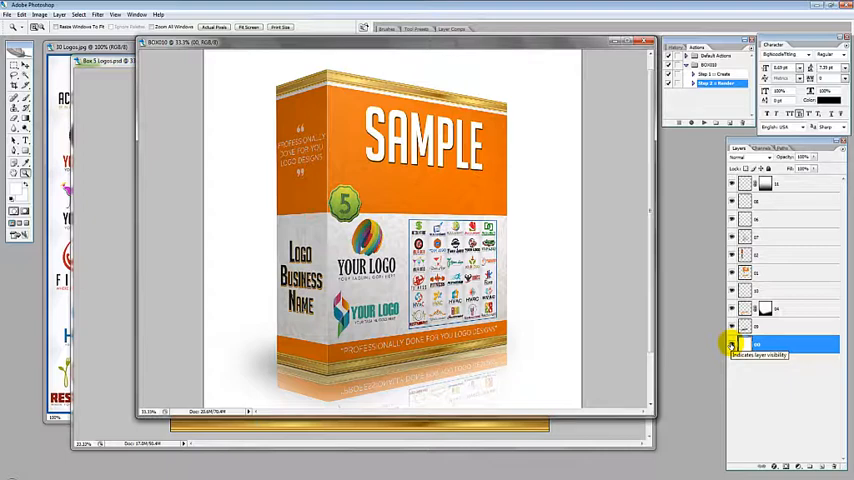
# - Toggle the bottom box layer's visibility after rendering the 3D box
pyautogui.click(731, 344)
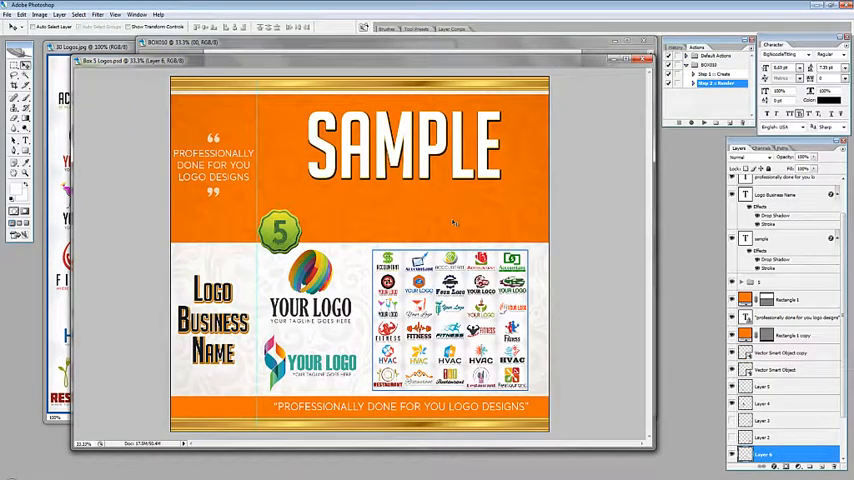
pyautogui.click(793, 300)
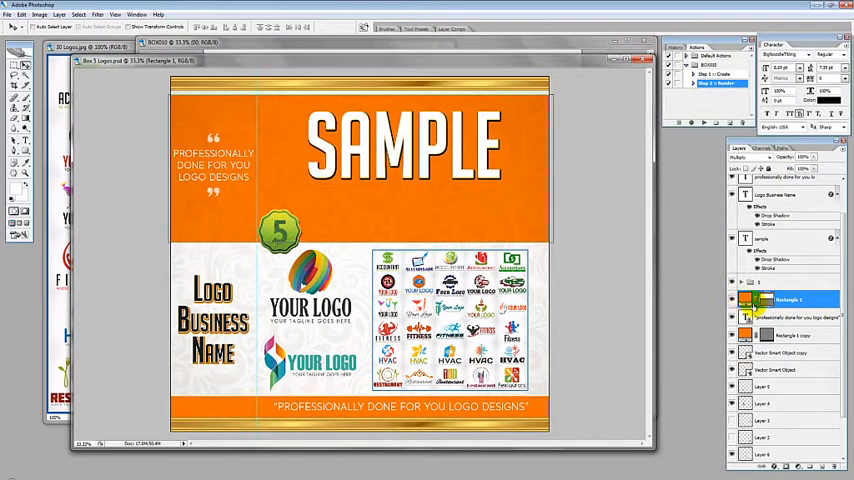
pyautogui.click(745, 300)
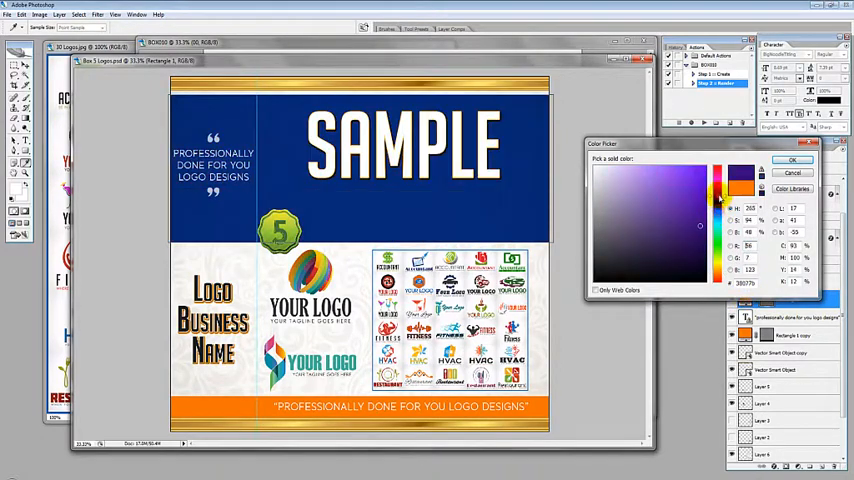
pyautogui.click(791, 160)
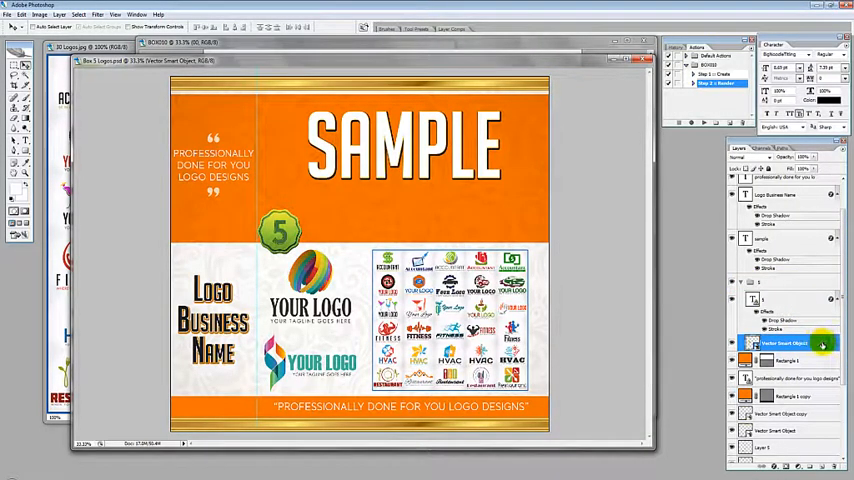
# - Add a Color Overlay to the 5 badge, trying Multiply and another blend mode, then a new colour
pyautogui.doubleClick(790, 343)
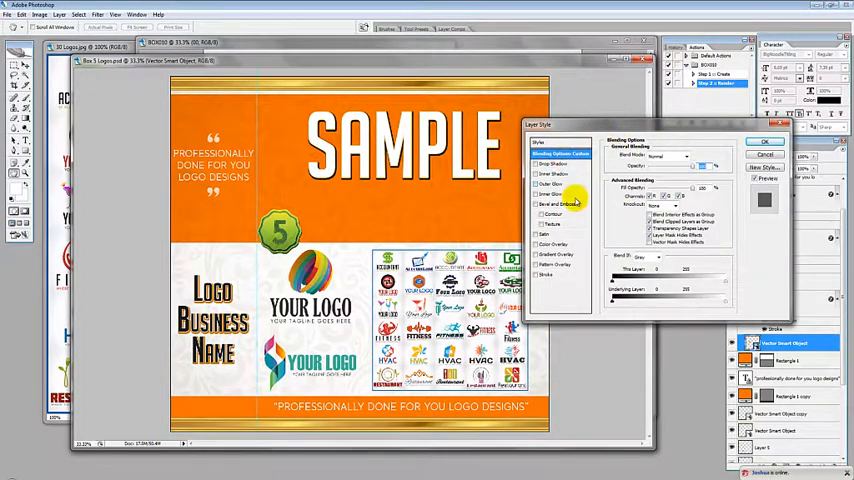
pyautogui.click(557, 245)
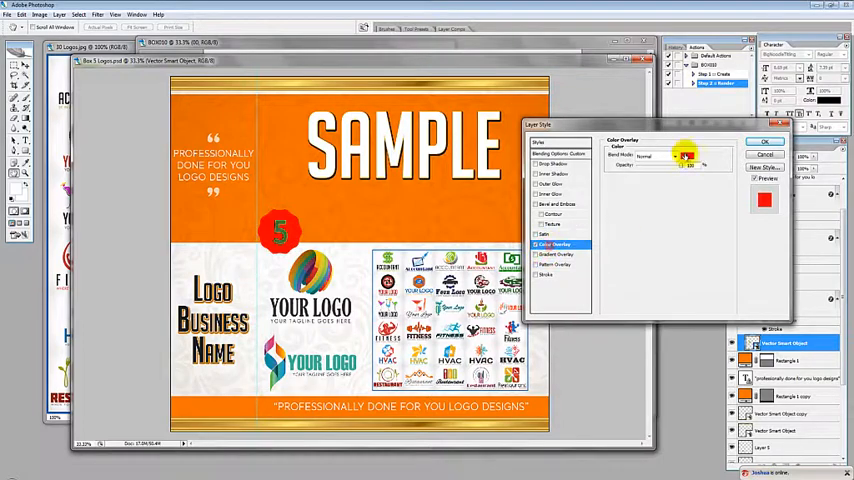
pyautogui.click(655, 157)
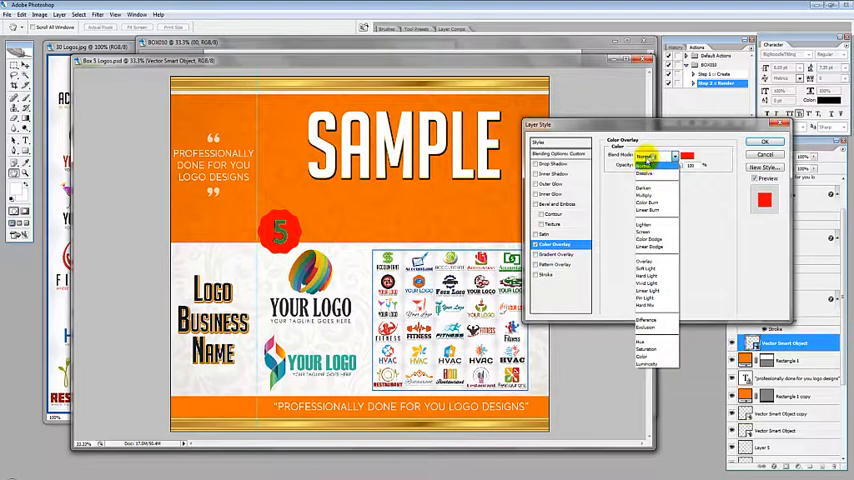
pyautogui.click(651, 157)
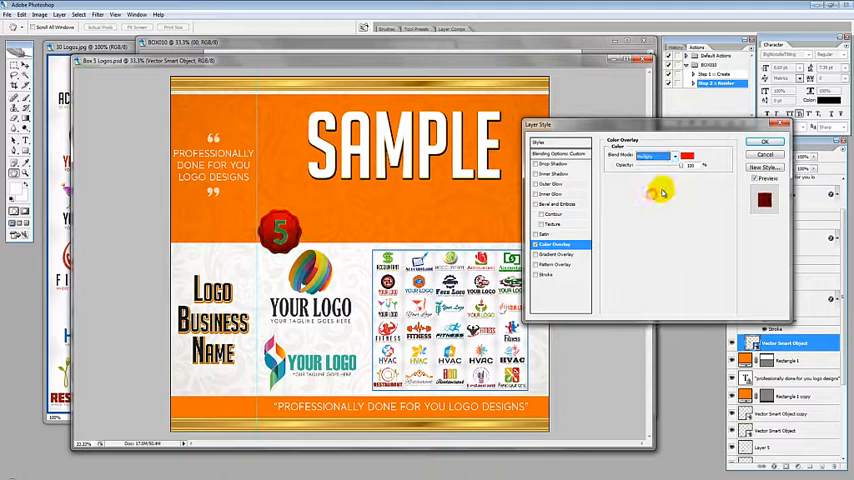
pyautogui.click(658, 155)
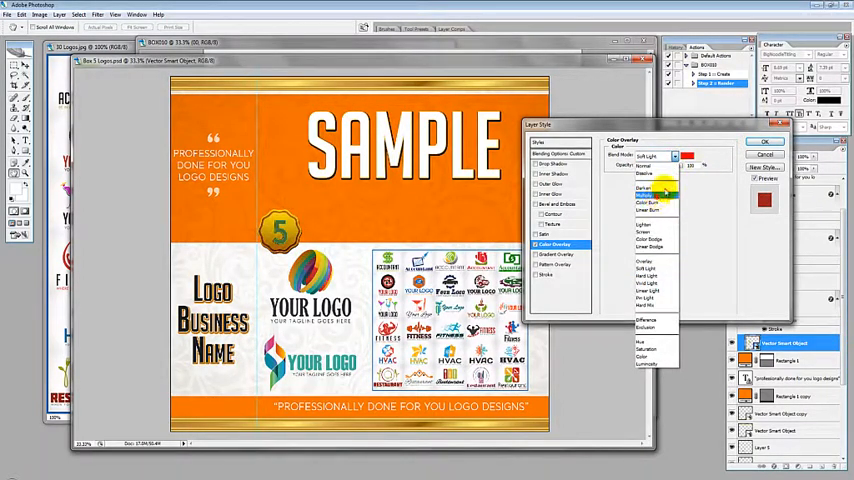
pyautogui.click(763, 200)
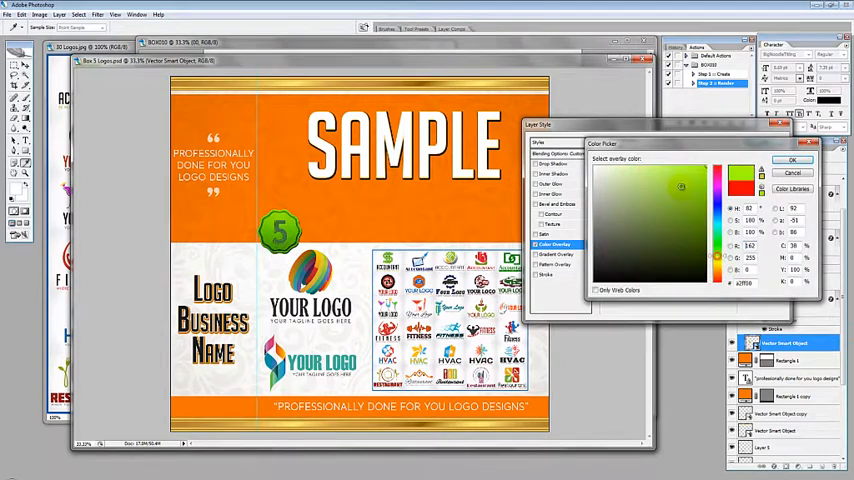
pyautogui.click(684, 201)
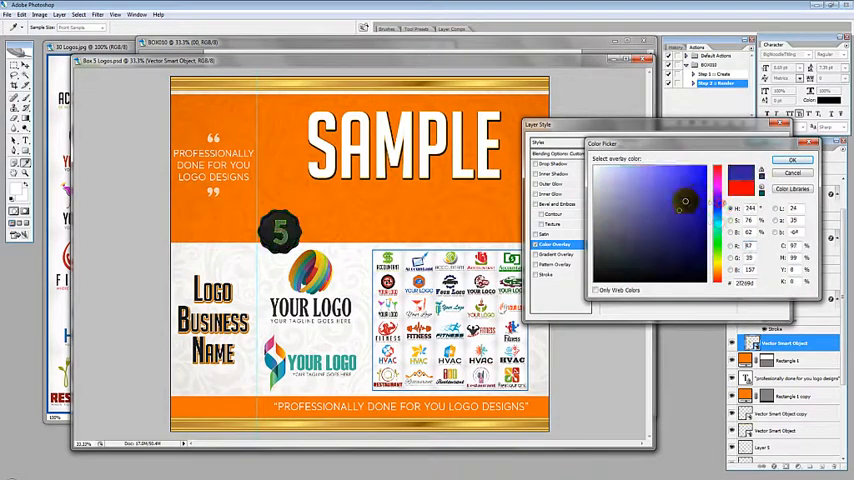